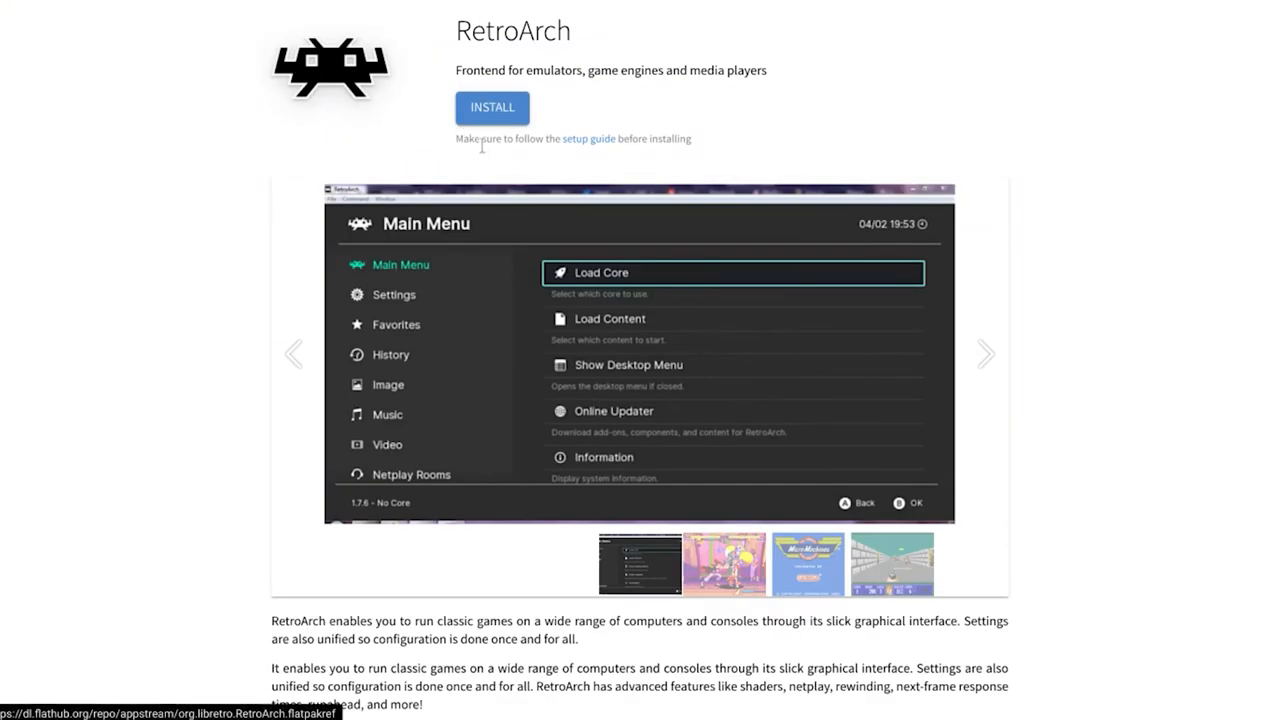
Copy the RetroArch install command from Flathub's command-line instructions
scroll(down, 3)
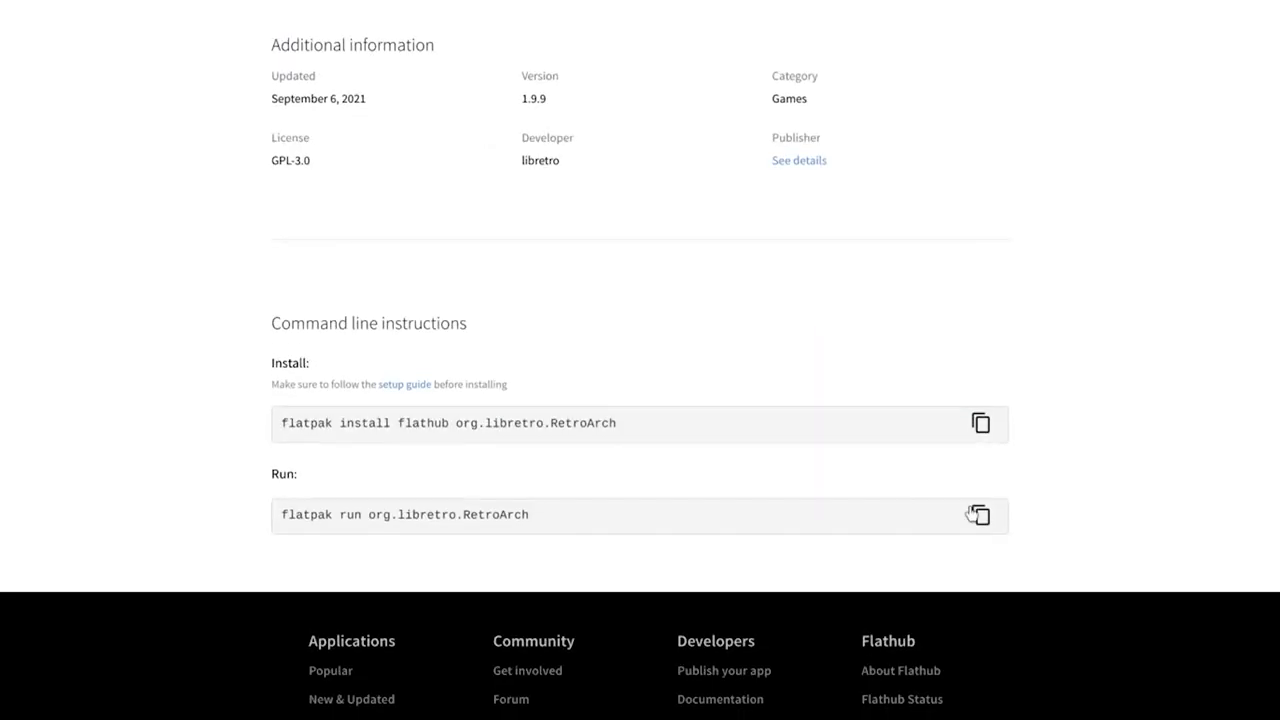
click(980, 422)
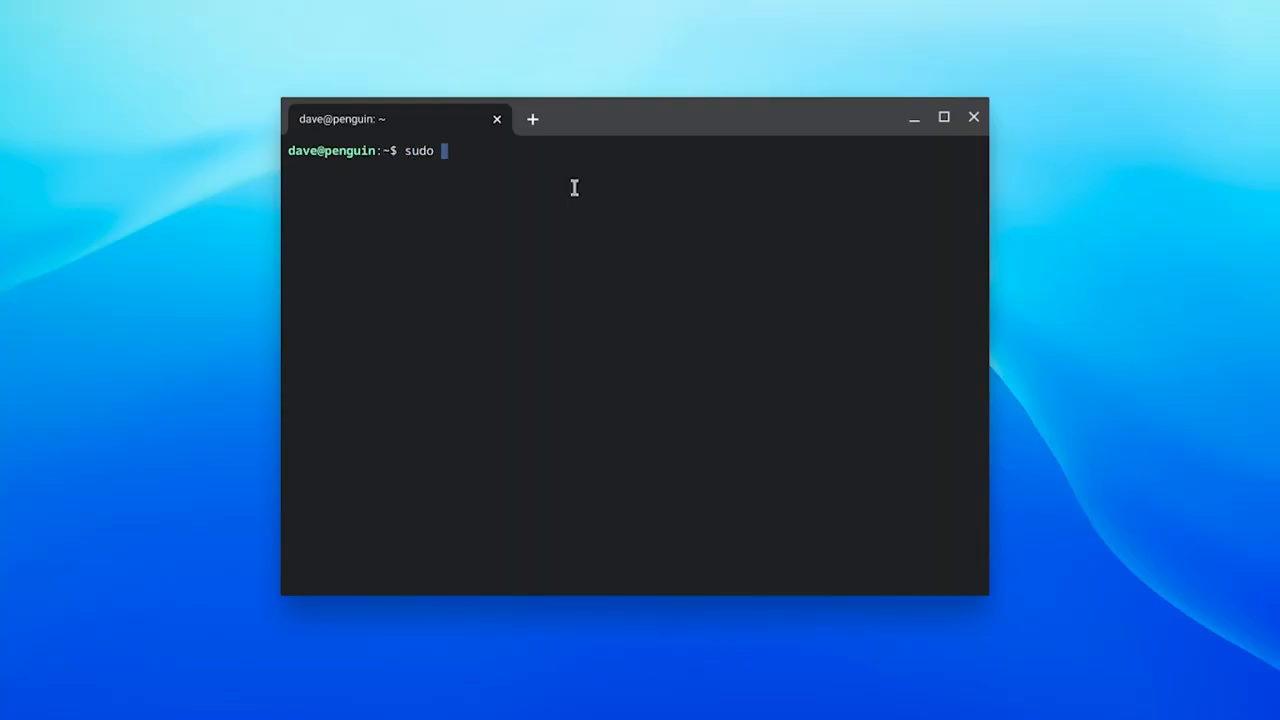
Install RetroArch with 'sudo flatpak install flathub org.libretro.RetroArch', confirming its runtimes
text(flatpak install flathub org.libretro.RetroArch)
text(y)
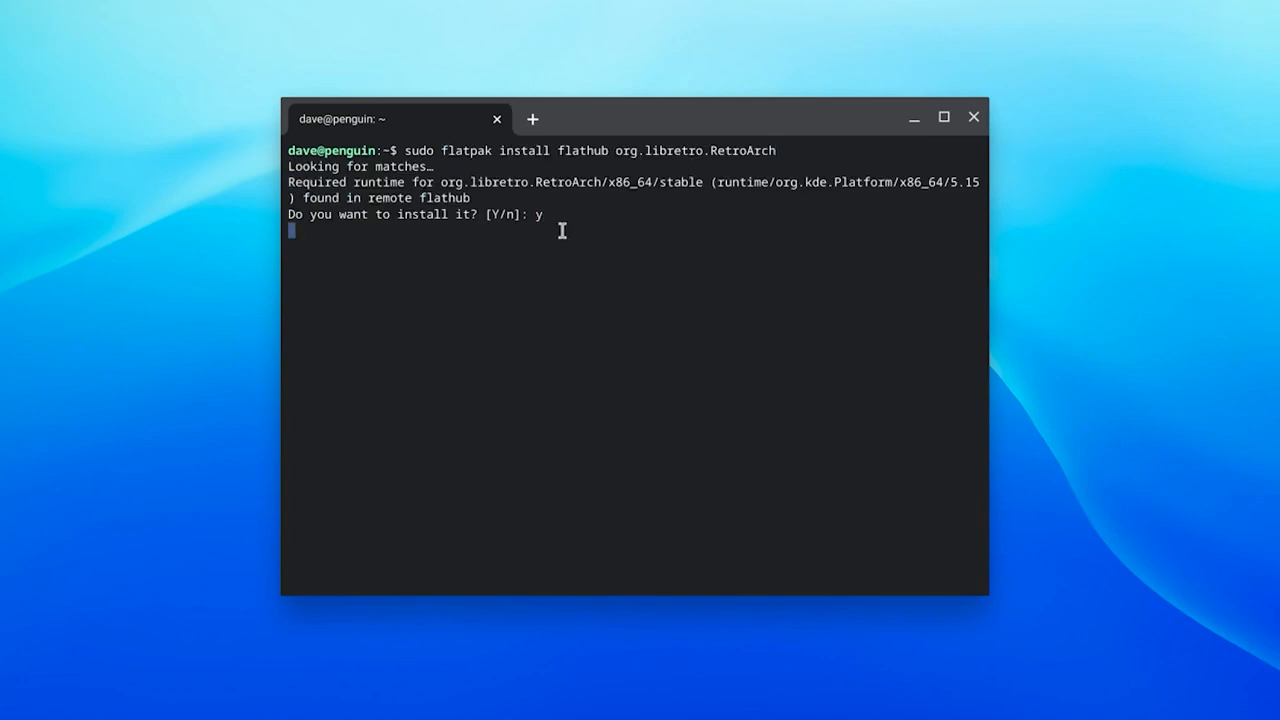
key(Return)
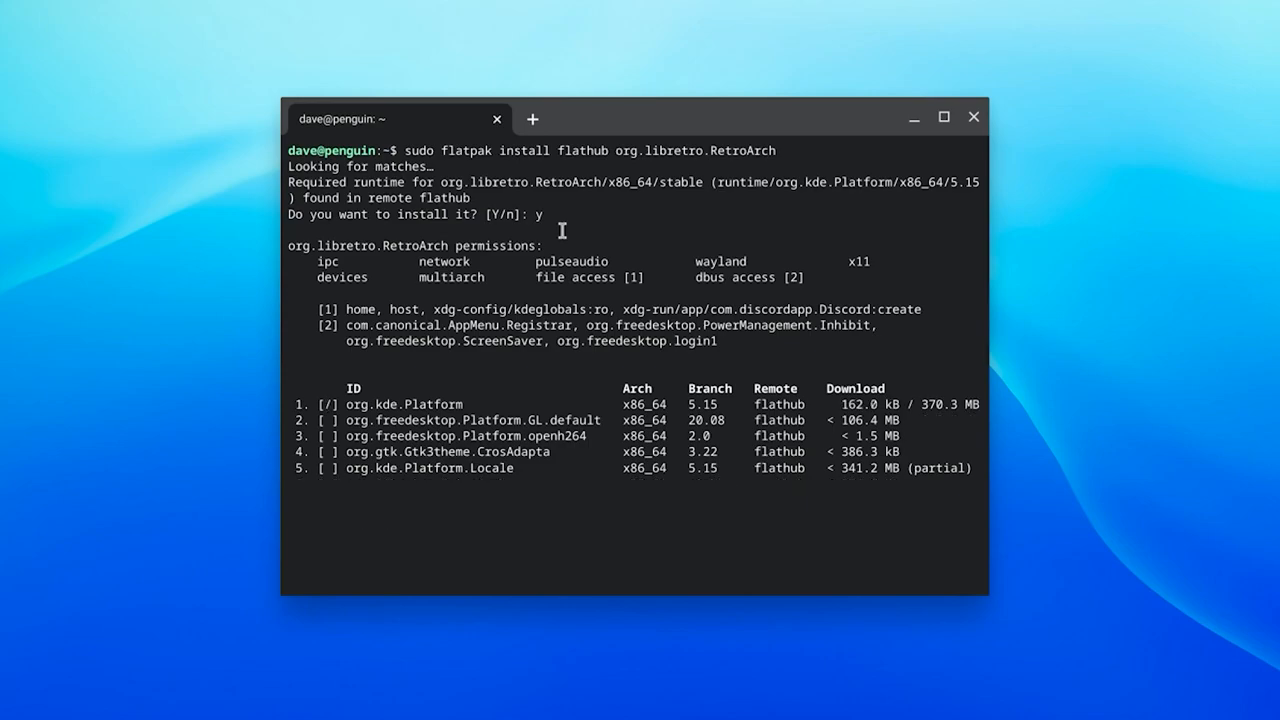
key(Return)
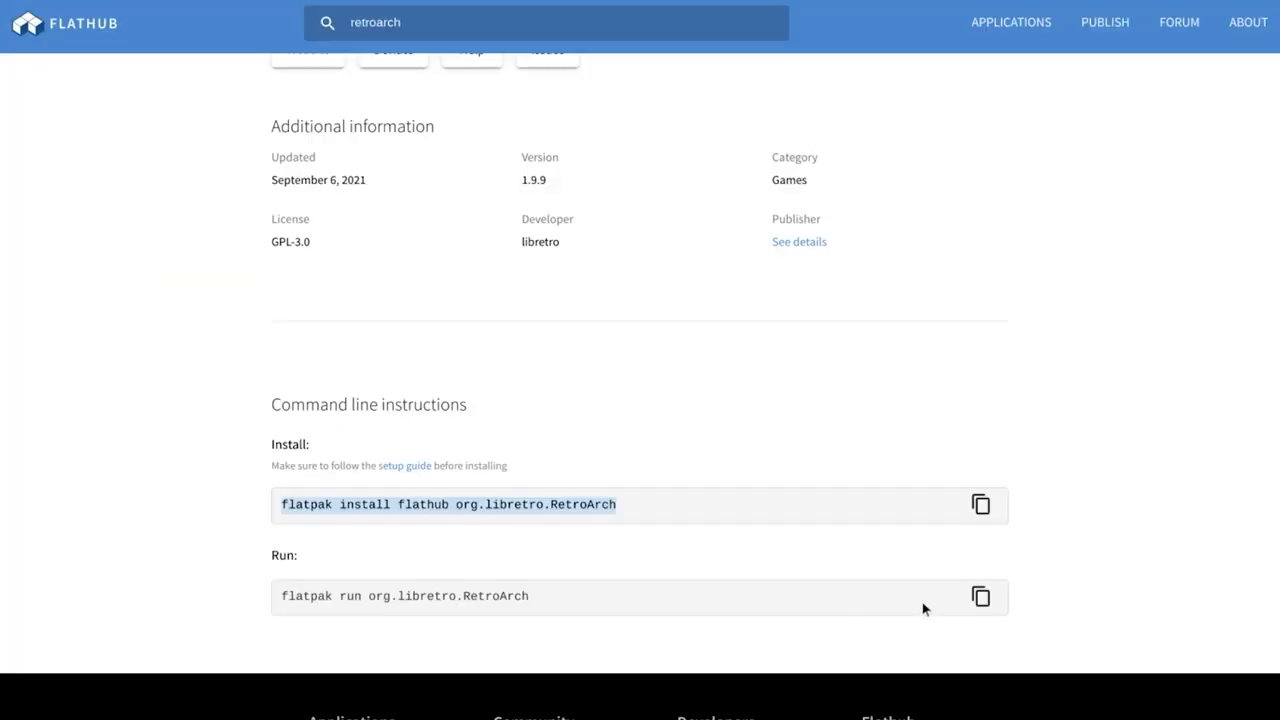
Launch RetroArch with 'flatpak run org.libretro.RetroArch' copied from Flathub
click(980, 596)
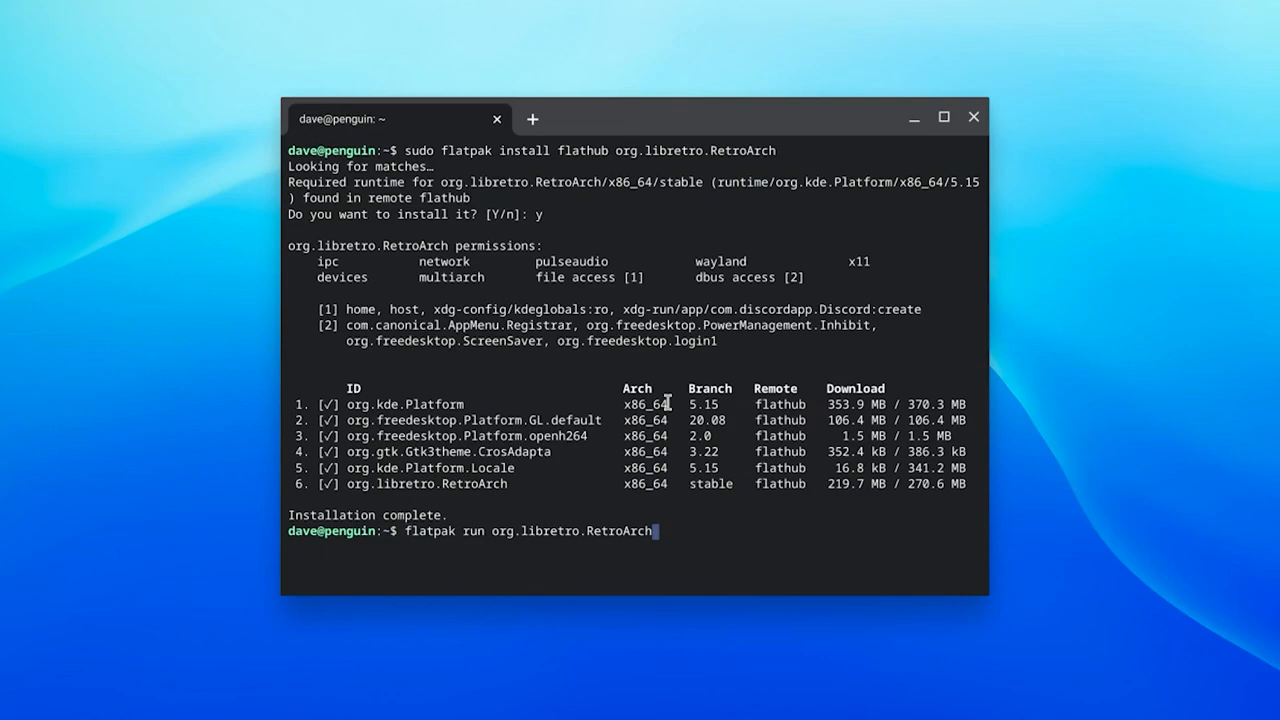
key(Return)
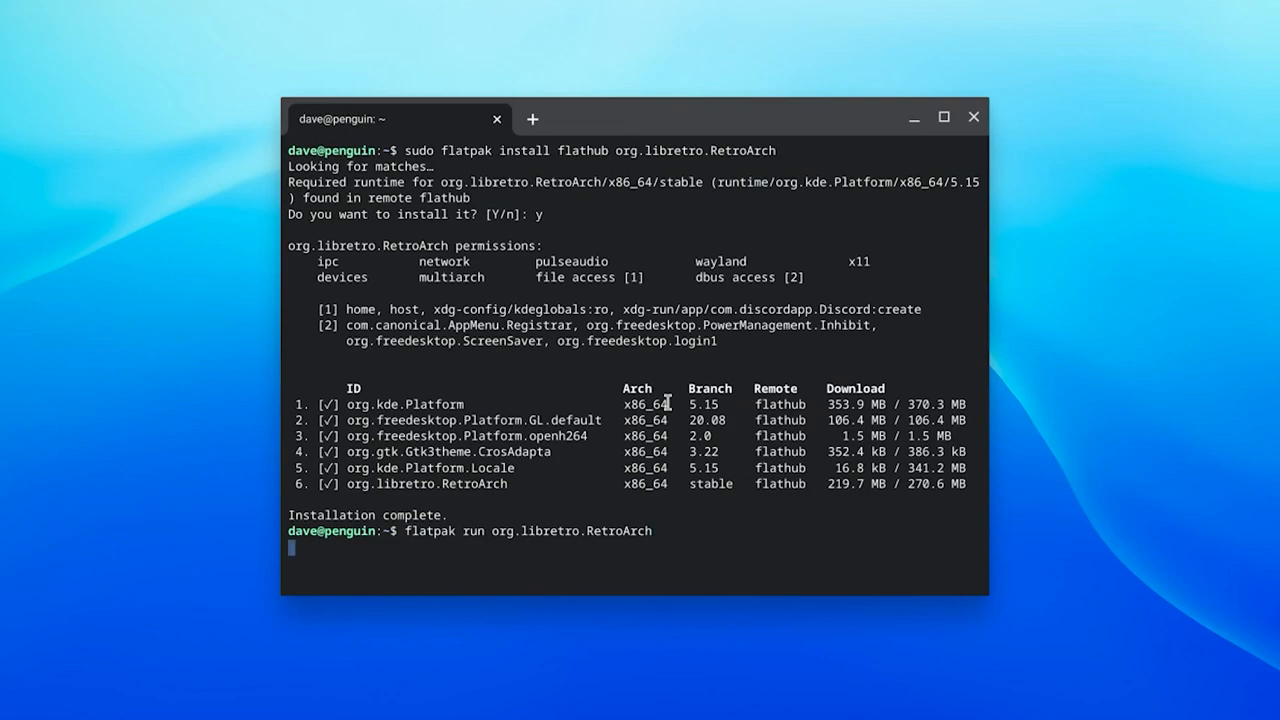
key(Return)
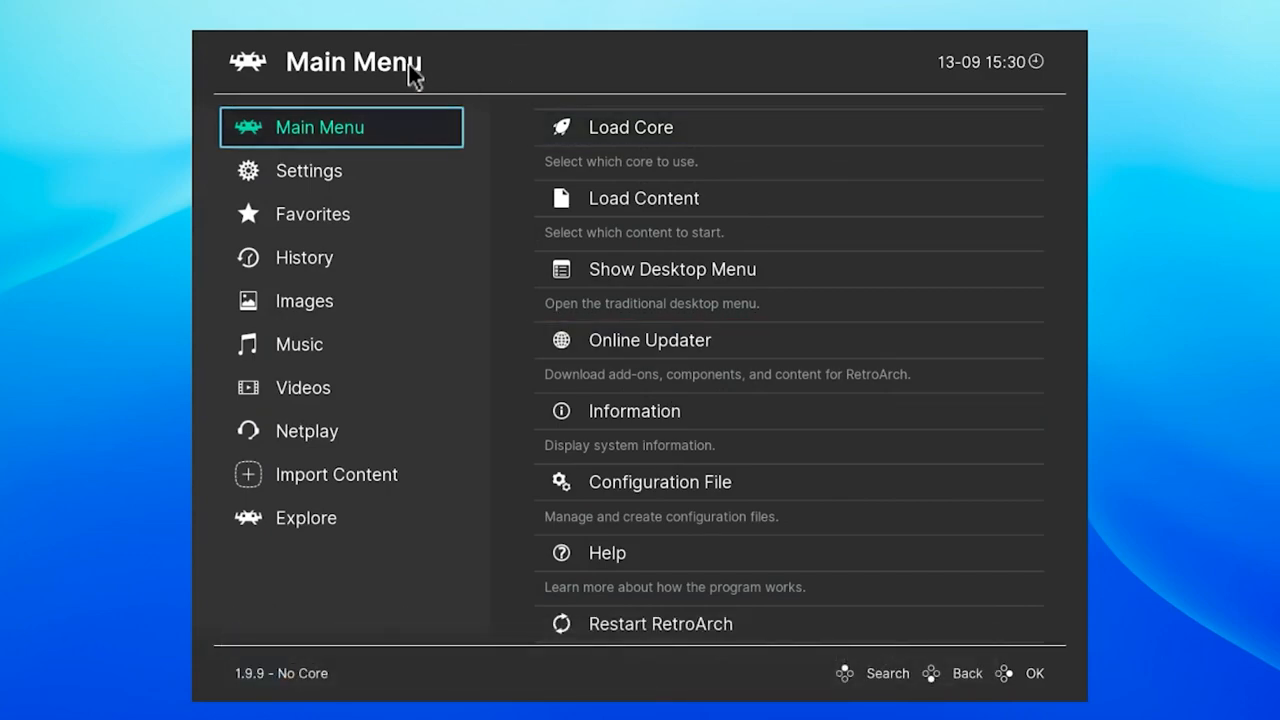
mouse_move(360, 256)
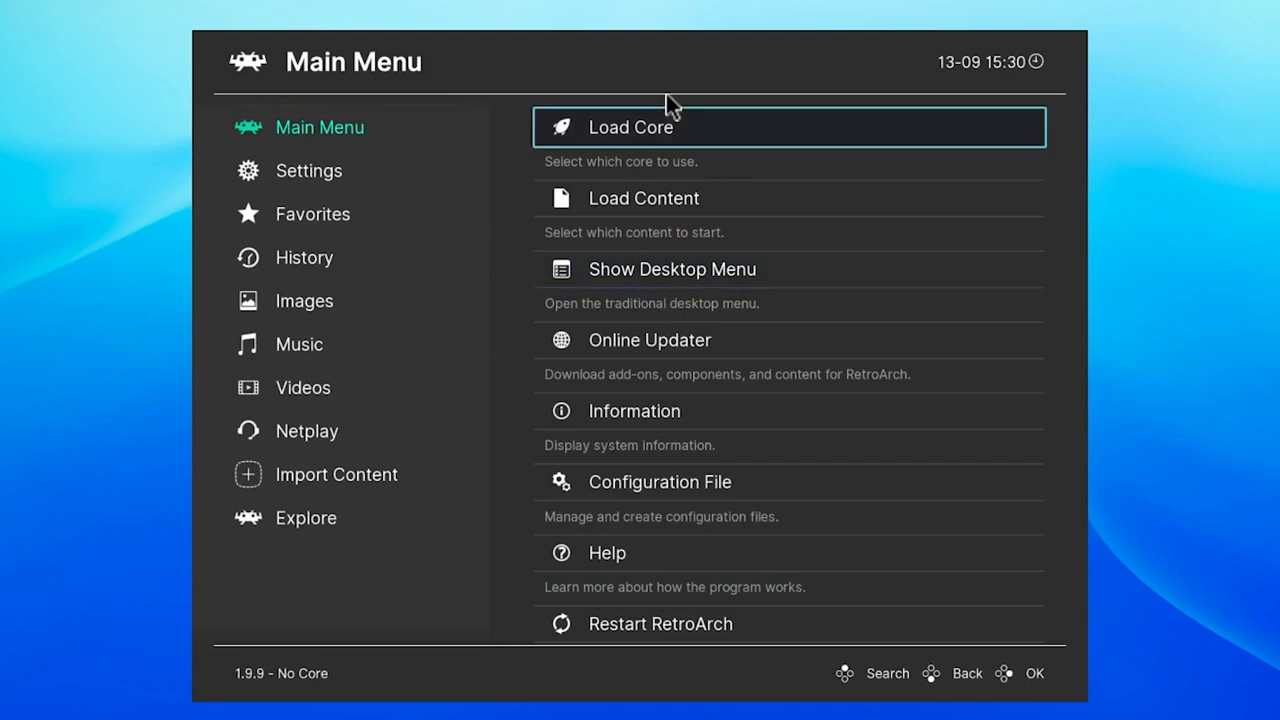
Show the Load Core screen, which lists no installed cores yet
click(788, 126)
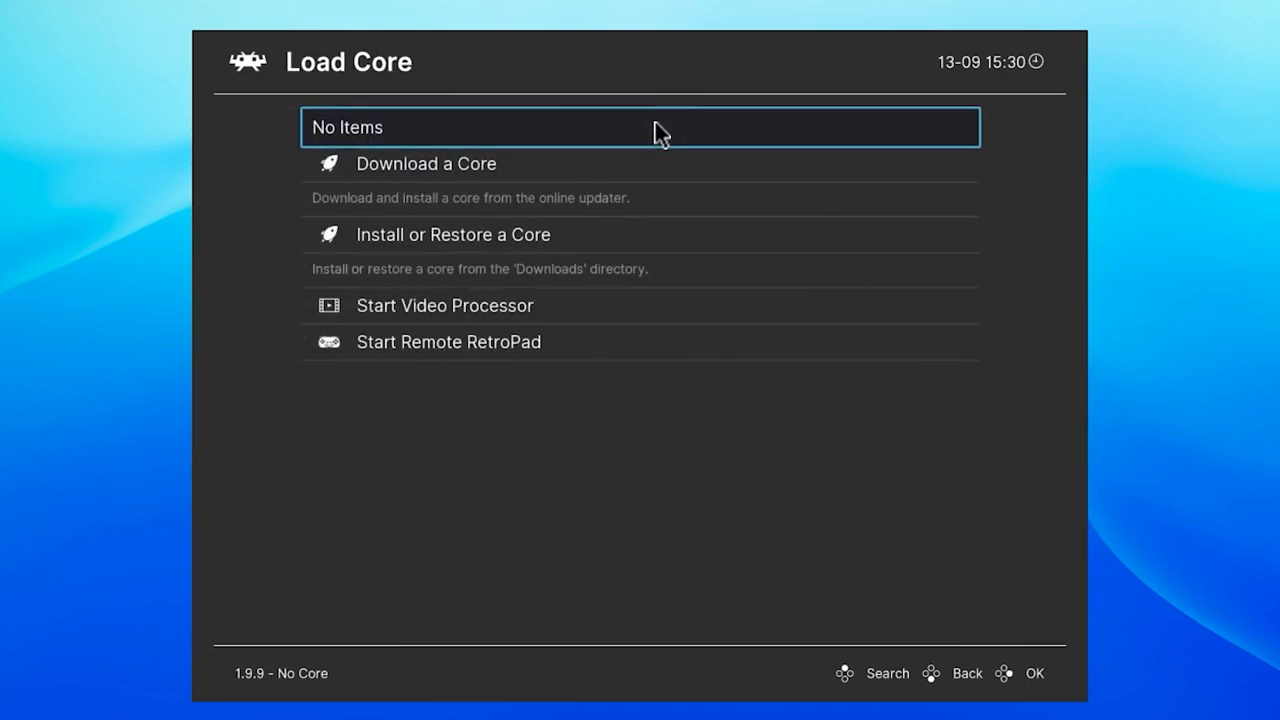
Download the Sony - PlayStation (Beetle PSX HW) core from the core downloader
click(426, 164)
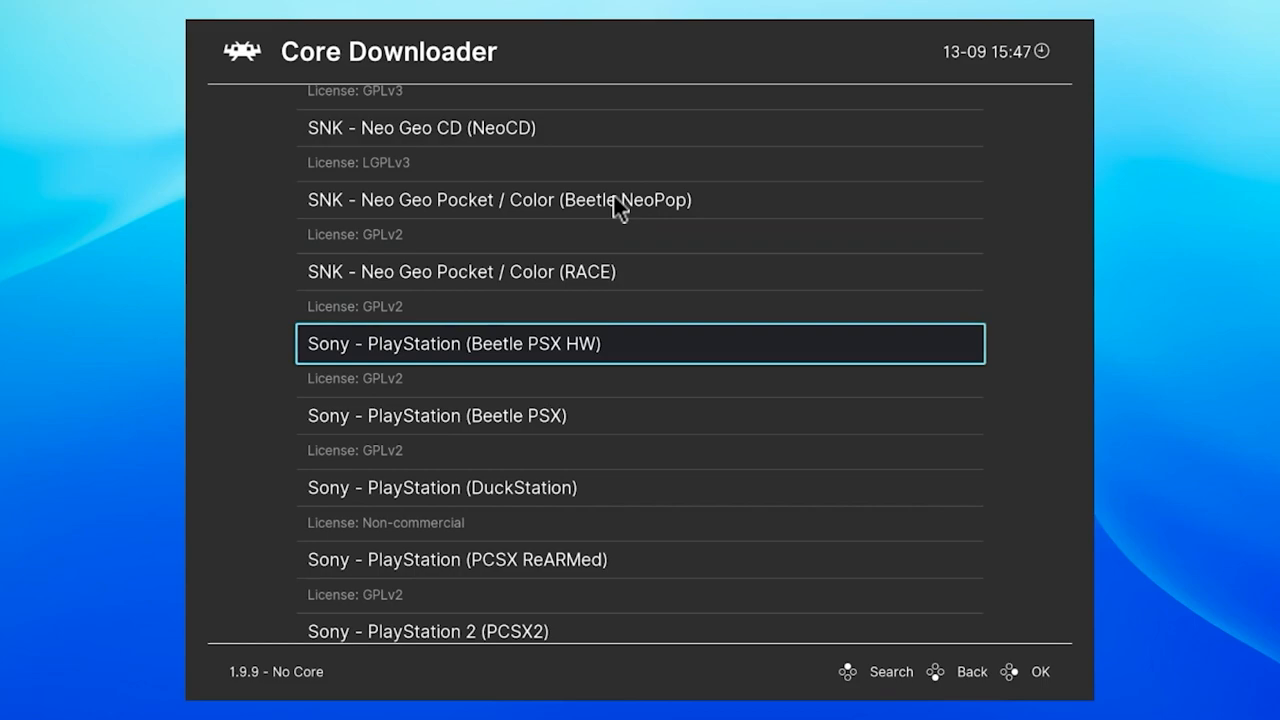
click(640, 344)
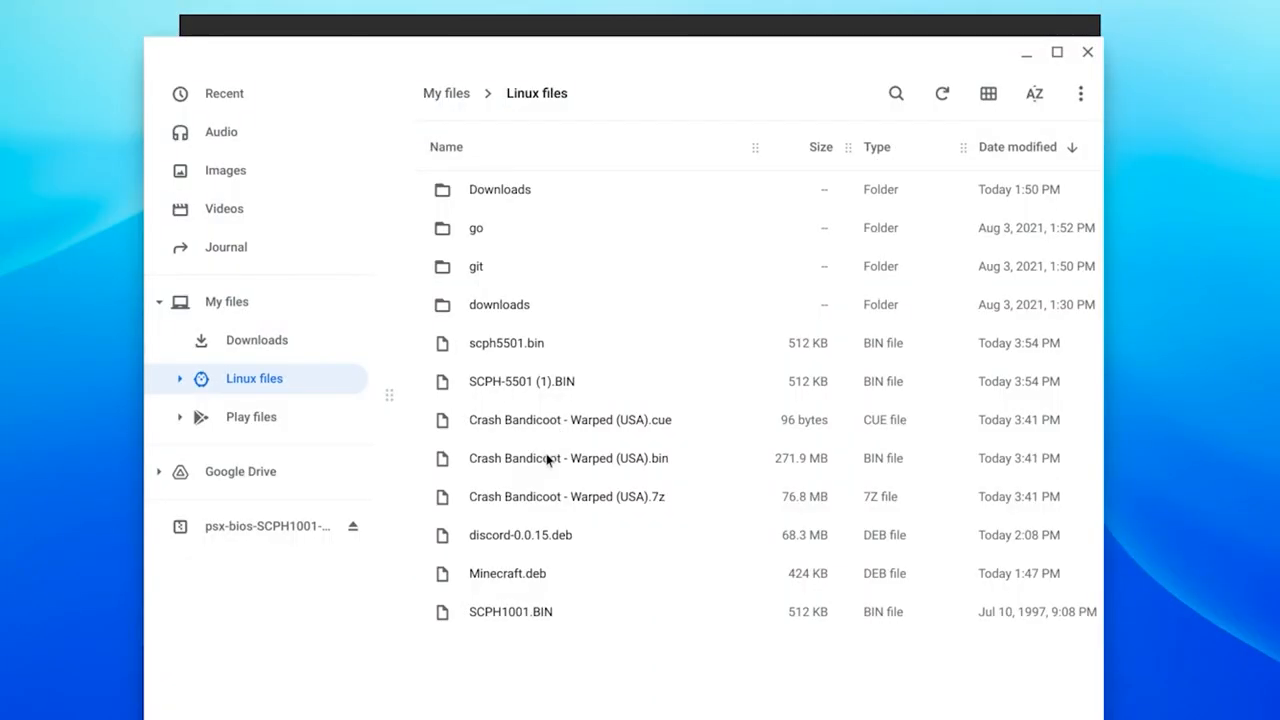
Select the Crash Bandicoot - Warped (USA).bin disc image in Linux files
click(570, 420)
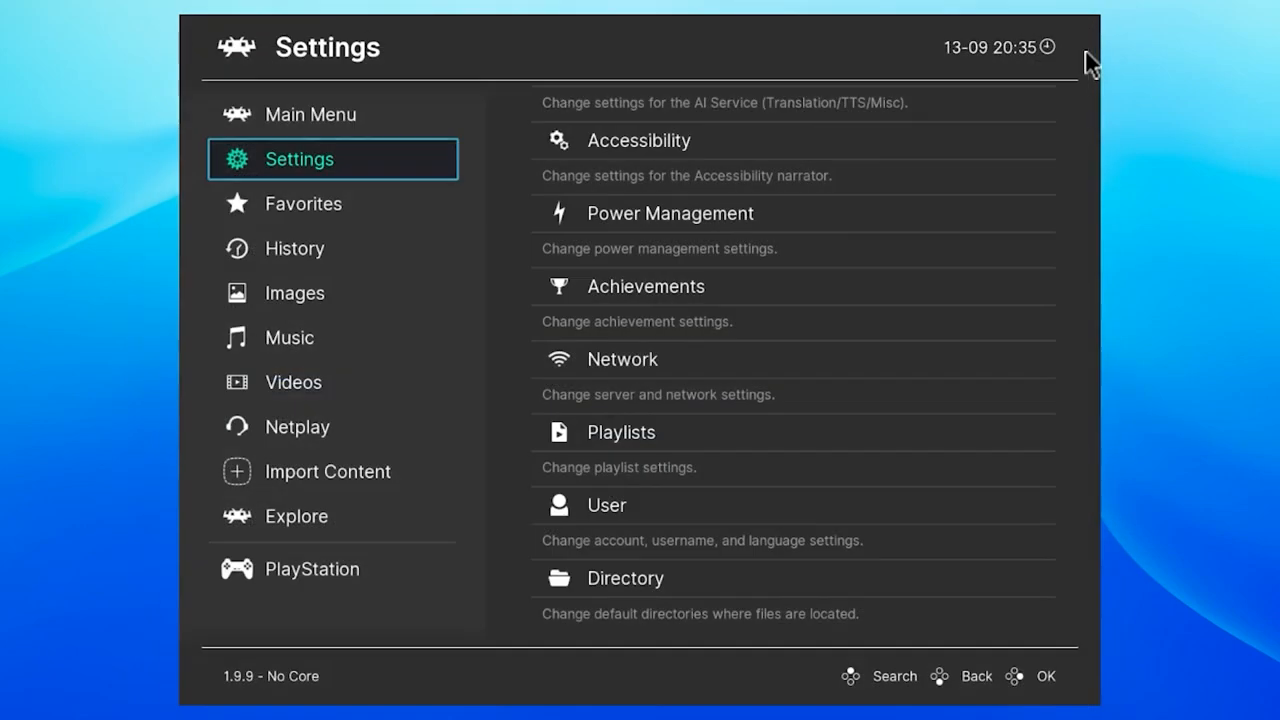
mouse_move(318, 584)
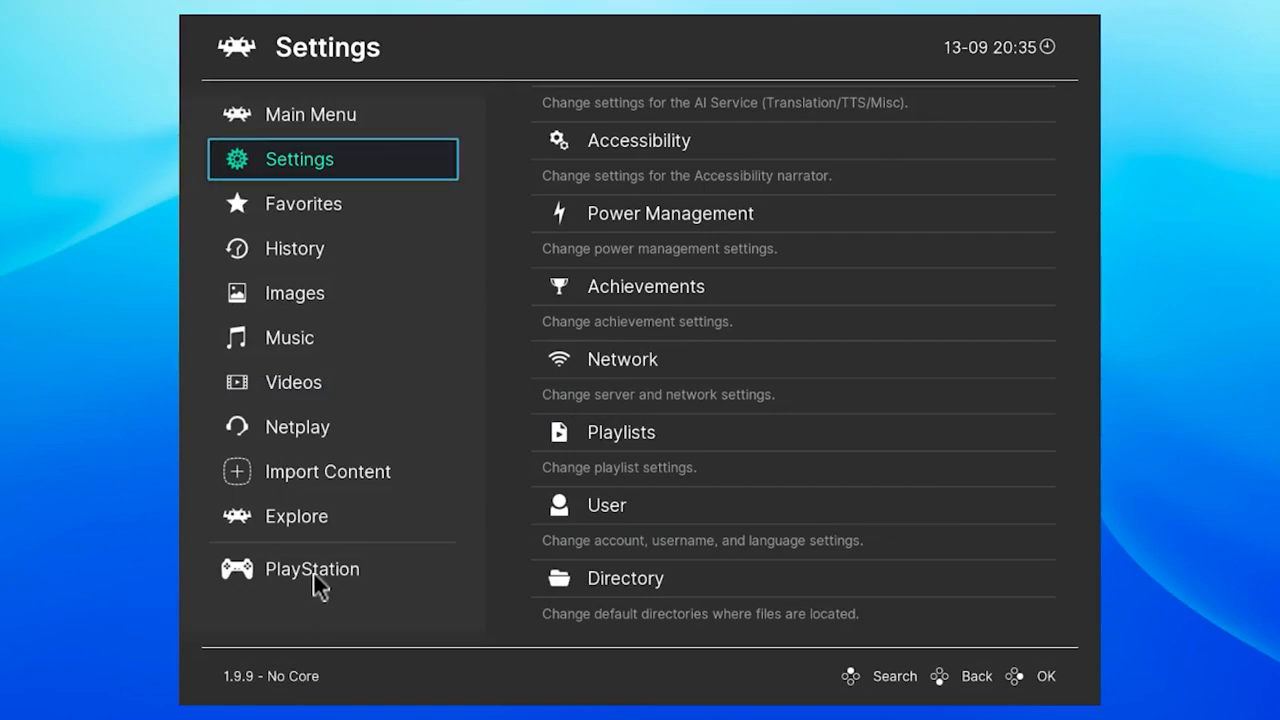
Show the Run options for Crash Bandicoot - Warped (USA) in the PlayStation playlist
click(312, 568)
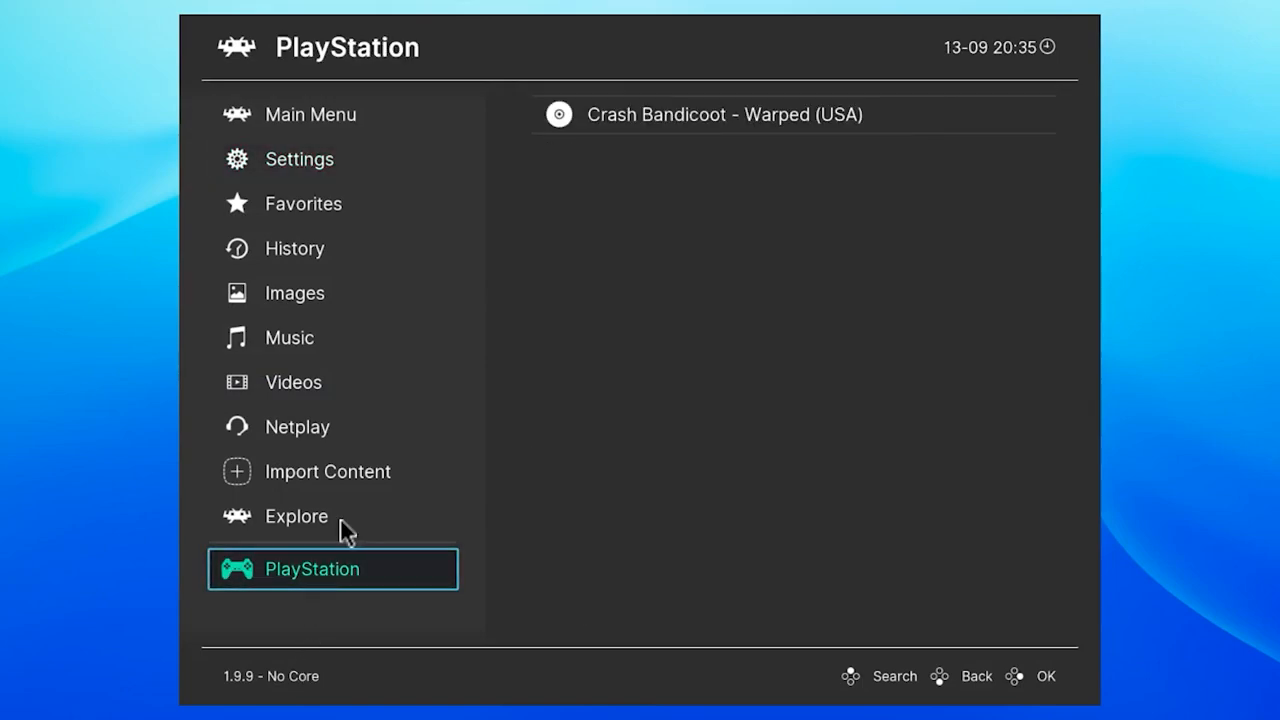
click(724, 114)
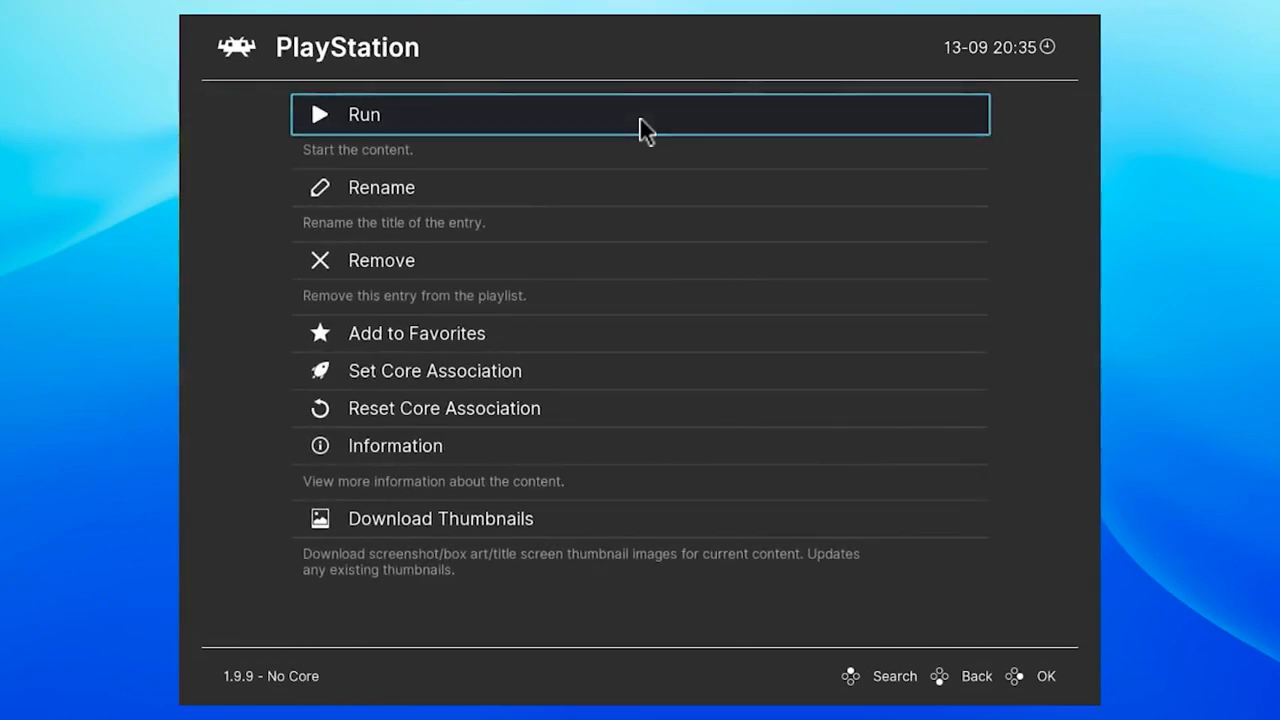